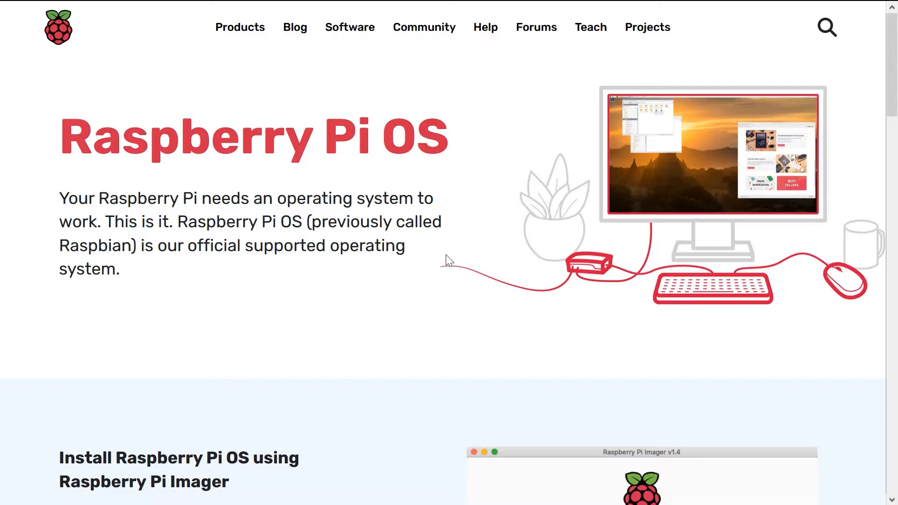
Step: Download and save the Raspberry Pi Imager installer for Windows (imager_1.4.exe)
scroll("down", 3)
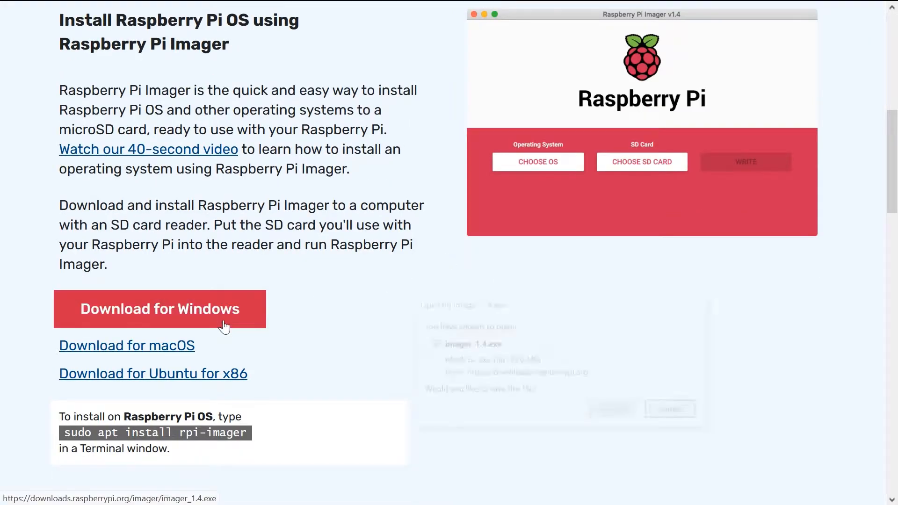
left_click(160, 308)
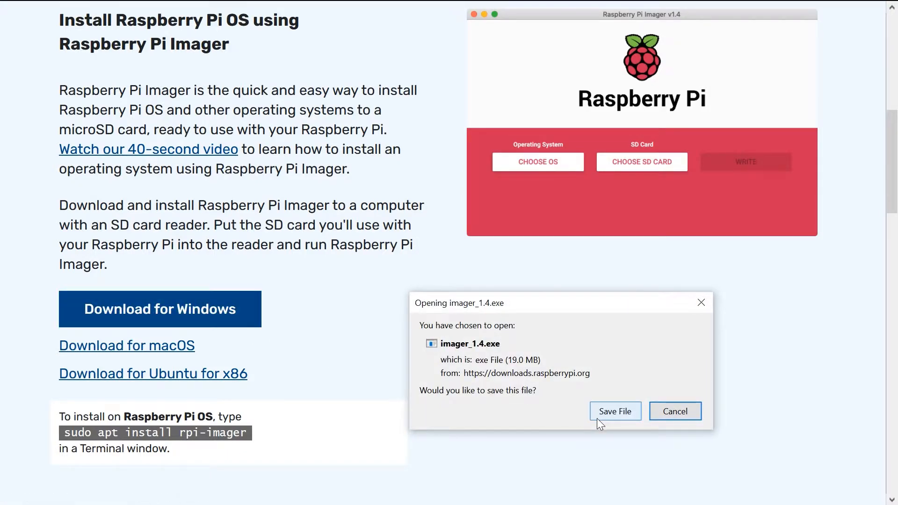
left_click(674, 411)
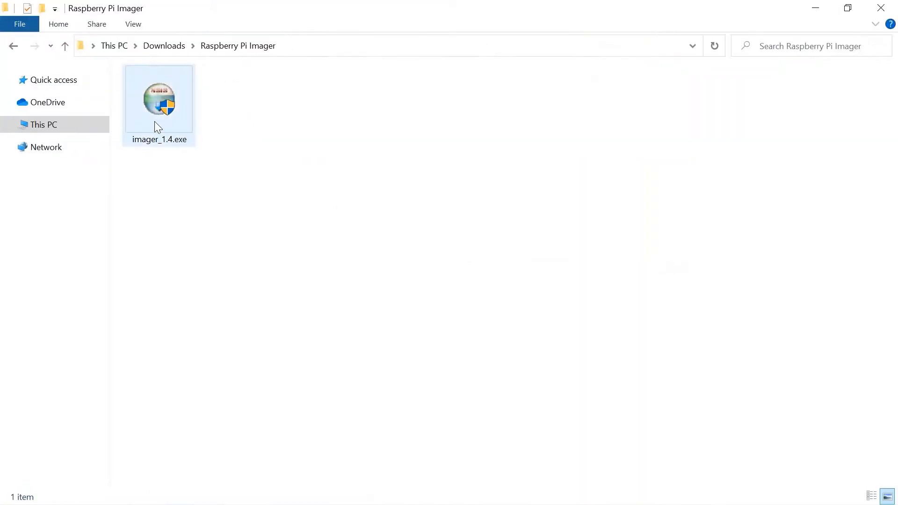
Step: Launch Raspberry Pi Imager and choose RetroPie 4.7.1 (RPI 4/400) as the OS
double_click(159, 100)
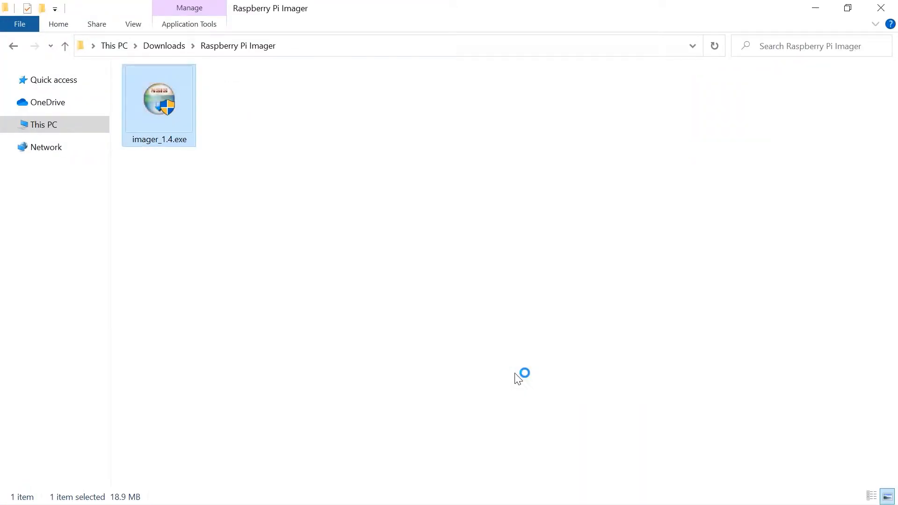
double_click(158, 98)
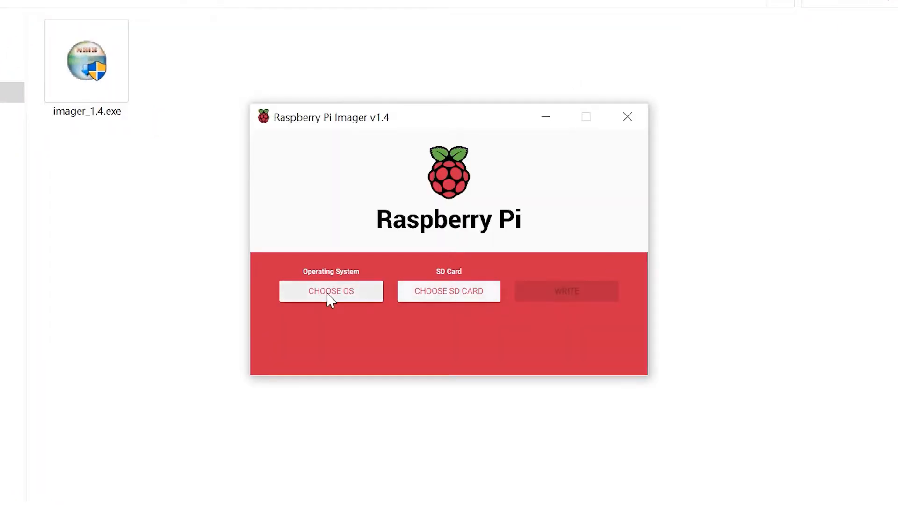
left_click(330, 291)
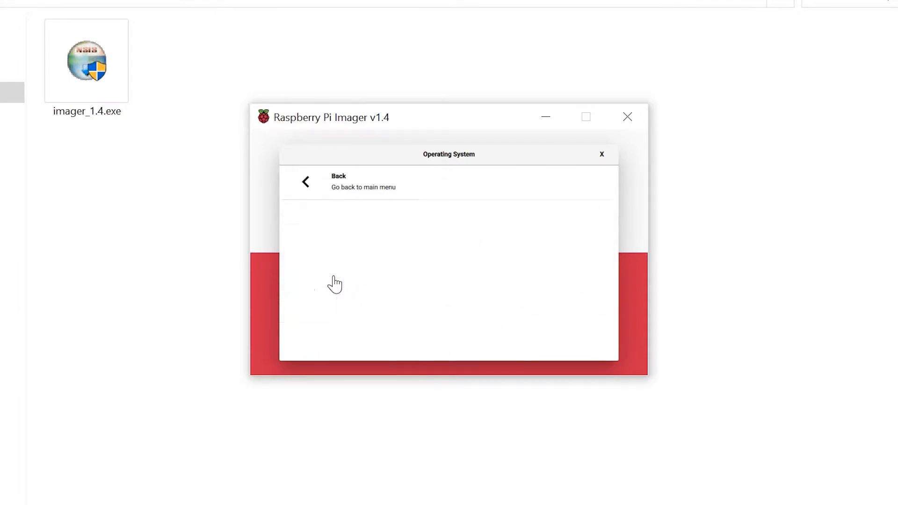
scroll("down", 3)
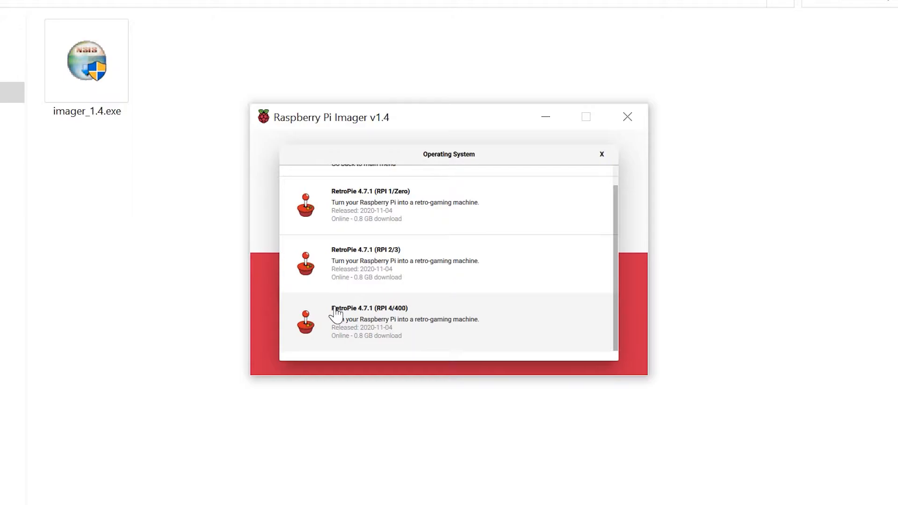
left_click(370, 319)
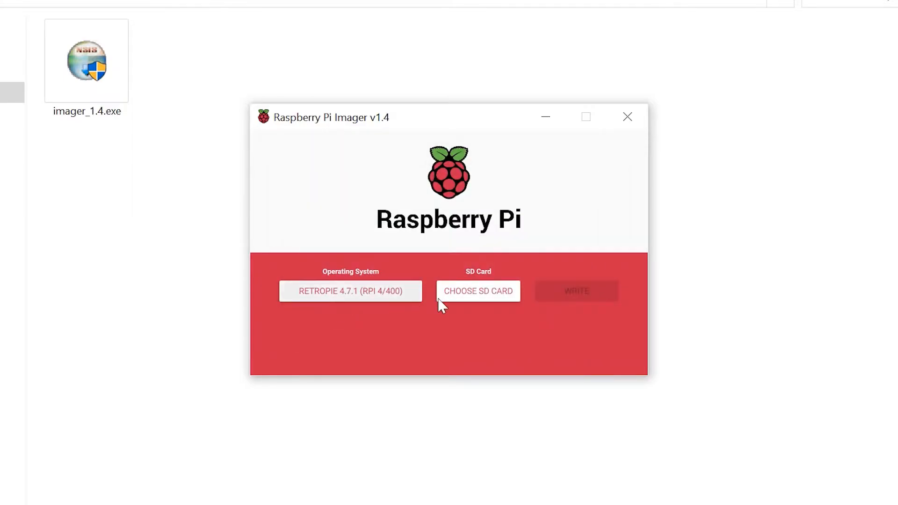
left_click(477, 291)
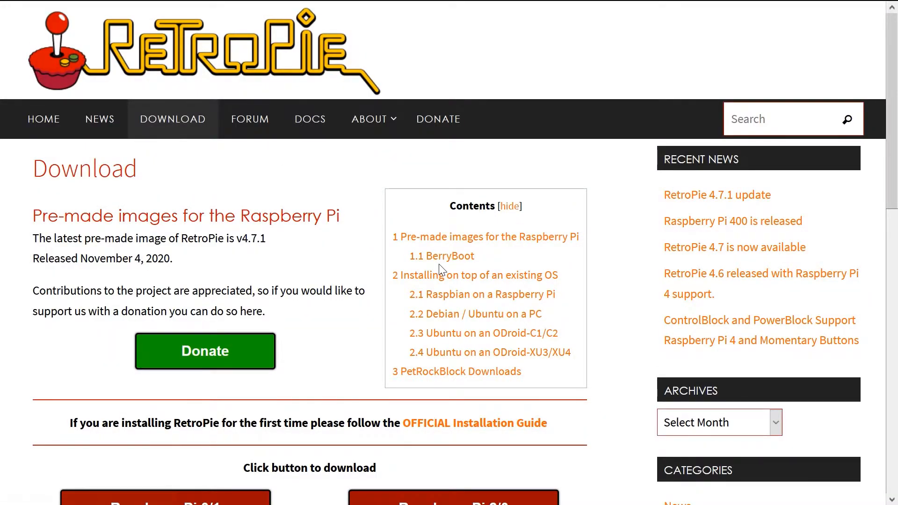
Step: Save the 845 MB RetroPie 4.7.1 Raspberry Pi 4/400 image from the download page
scroll("down", 3)
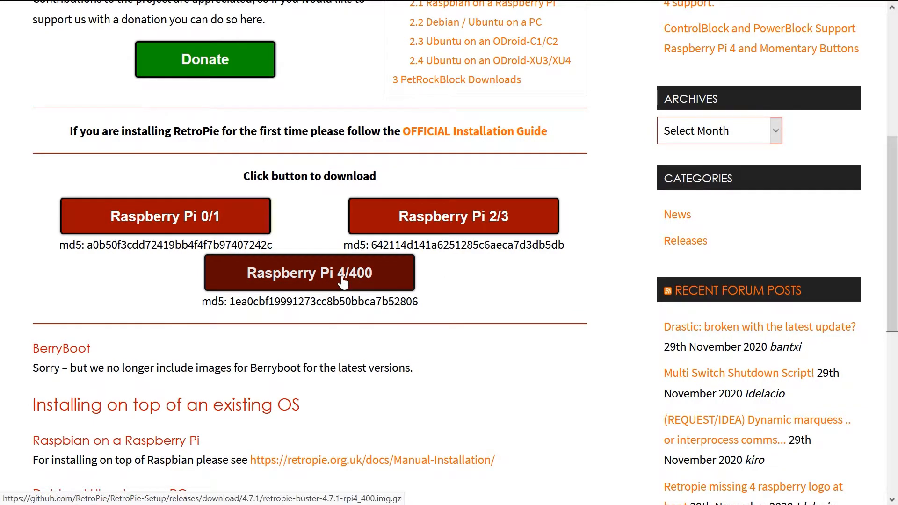
left_click(309, 272)
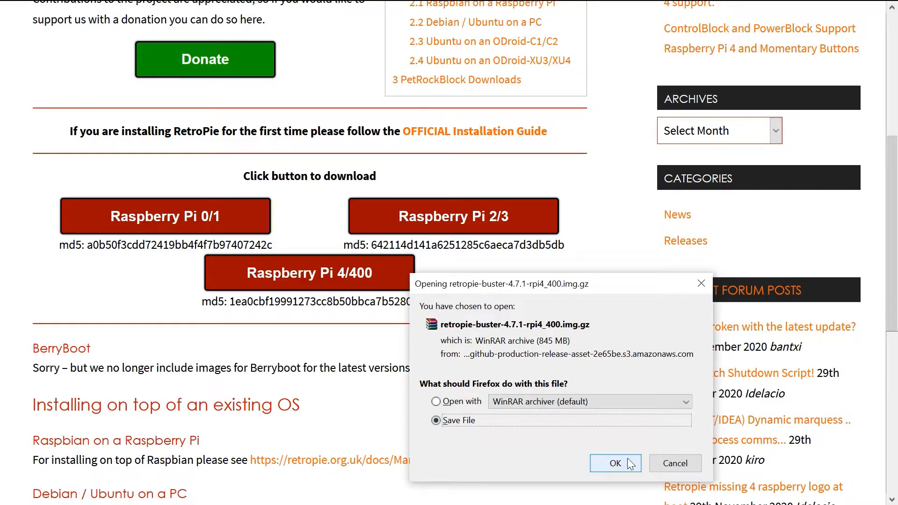
left_click(615, 463)
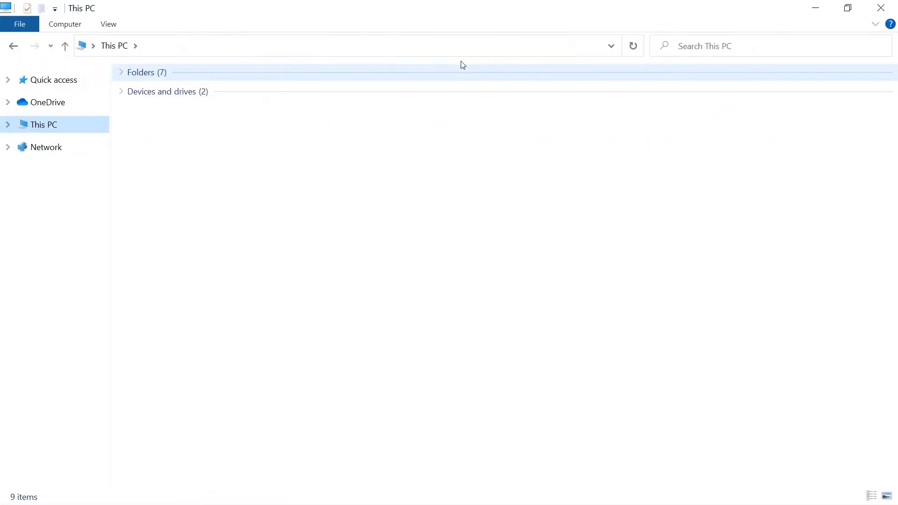
Step: Browse to \\retropie in File Explorer and open the roms folder
type("\\\\re")
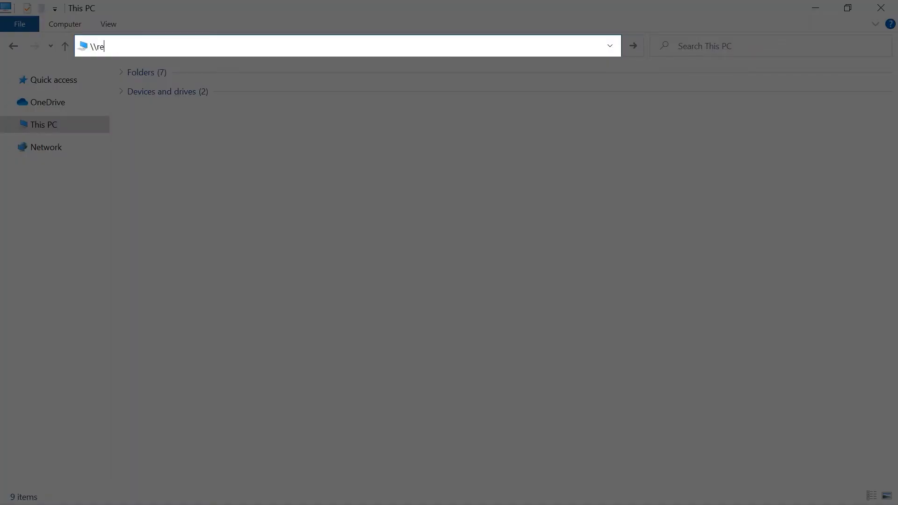
type("tropie")
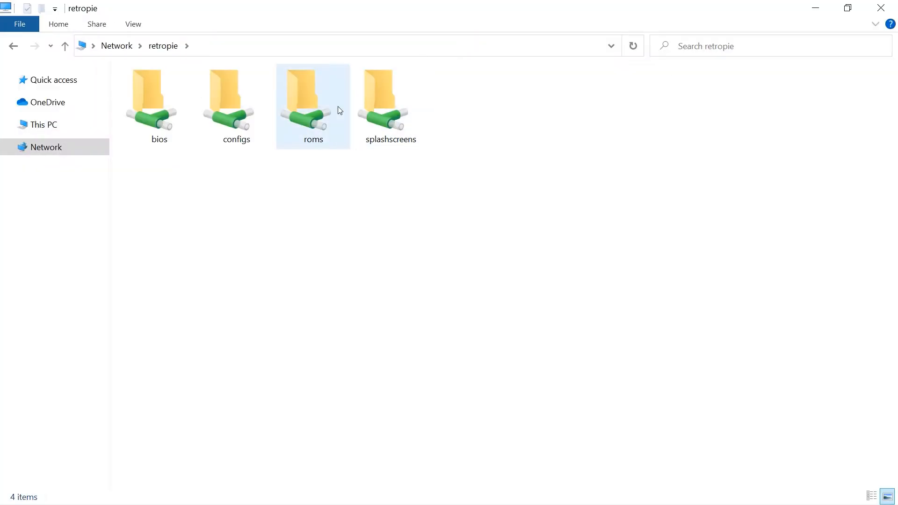
double_click(313, 103)
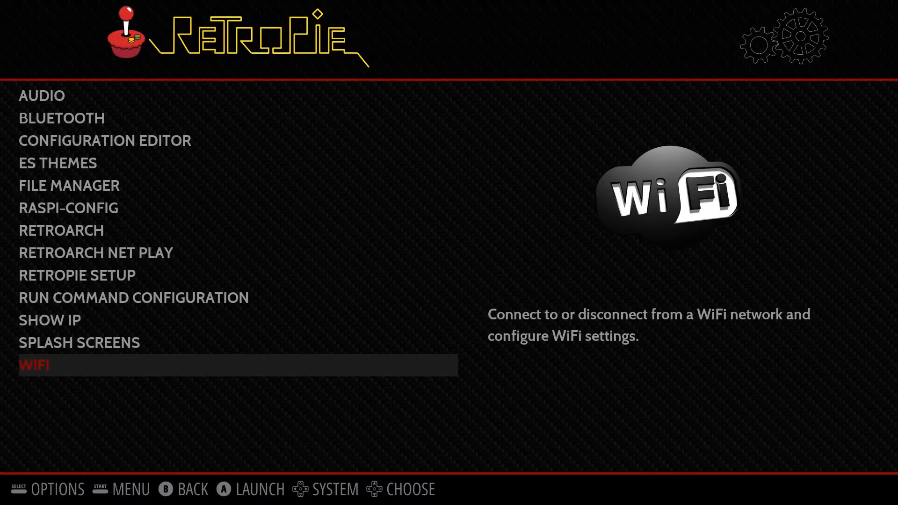
Step: Restart EmulationStation from the Start menu's Quit options, confirming with YES
key("start")
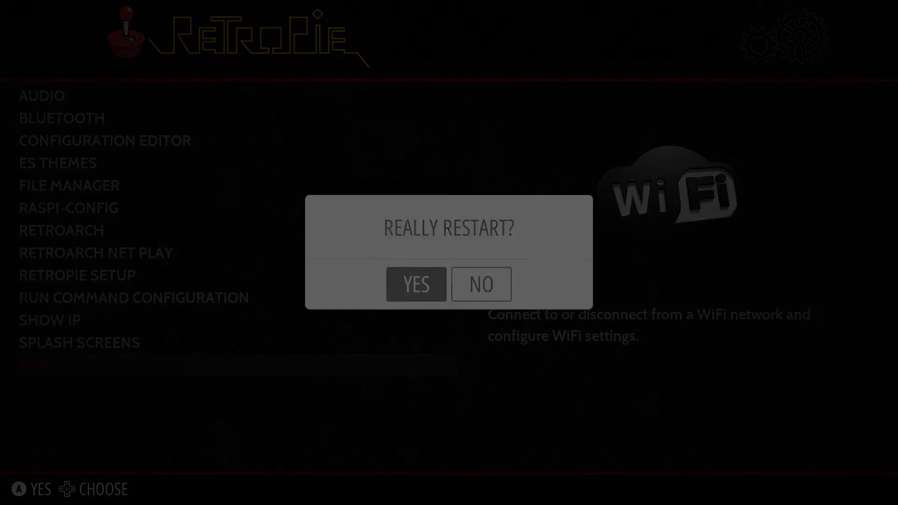
left_click(415, 284)
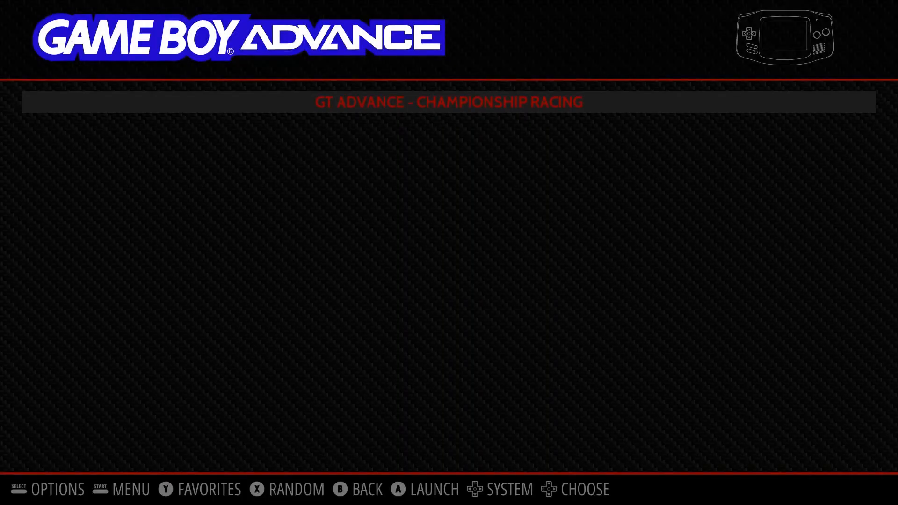
Step: Launch GT Advance - Championship Racing and start the Circuit-1 race
left_click(433, 488)
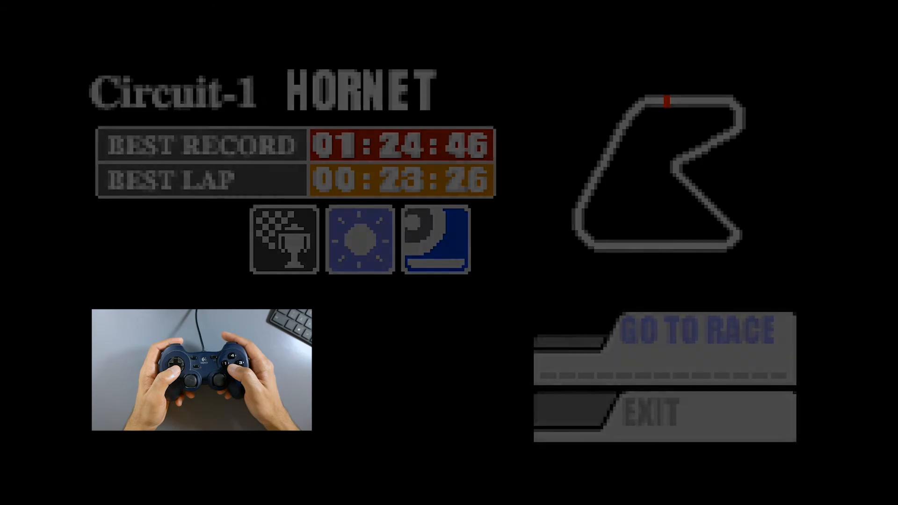
left_click(662, 333)
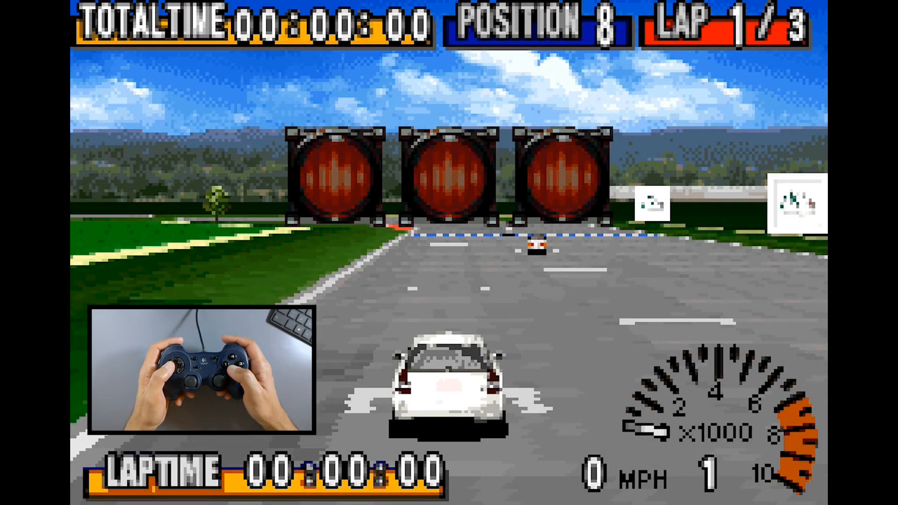